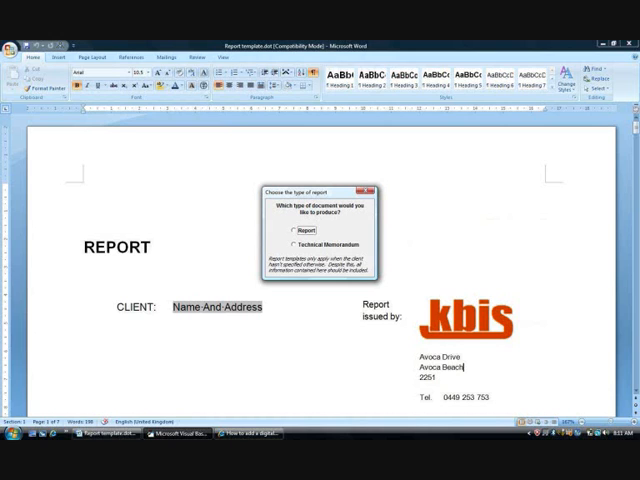
Step: Select the Report option to bring up the Report details form
{"action": "left_click", "coordinate": [290, 230]}
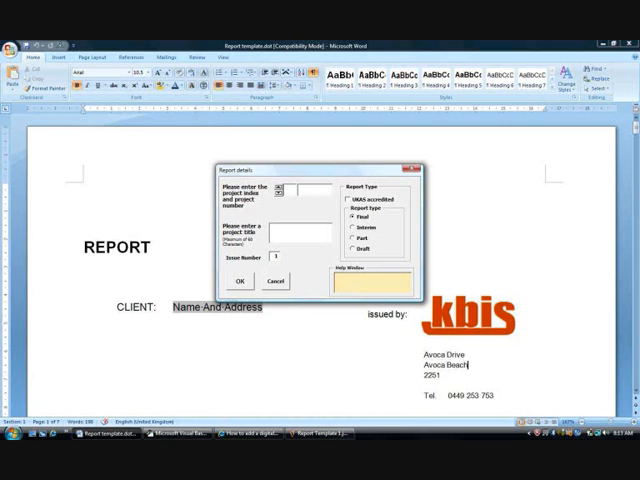
Step: Submit report details A.12345, 'My Report', UKAS accredited, Draft, issue 2
{"action": "left_click", "coordinate": [239, 280]}
{"action": "type", "text": "My Report"}
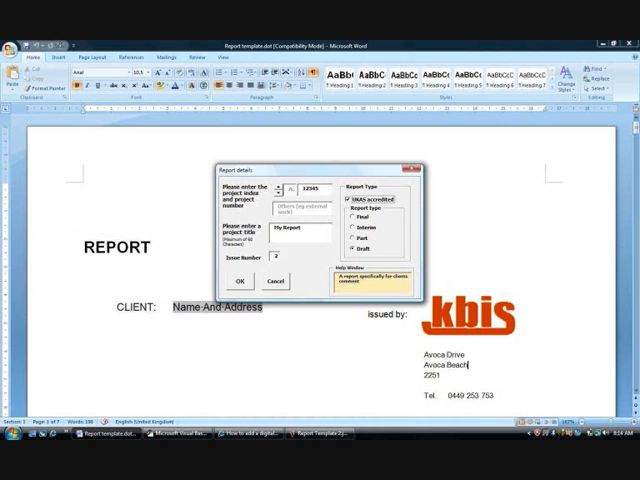
{"action": "left_click", "coordinate": [239, 280]}
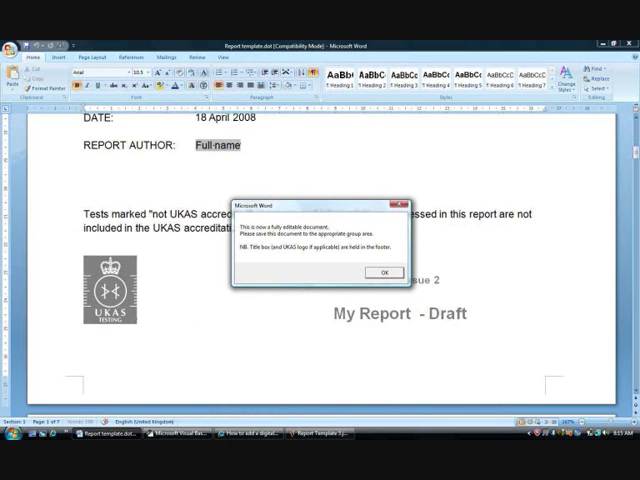
Step: Dismiss the editable notice and save 'A.12345 report.doc' as Word 97-2003
{"action": "left_click", "coordinate": [384, 272]}
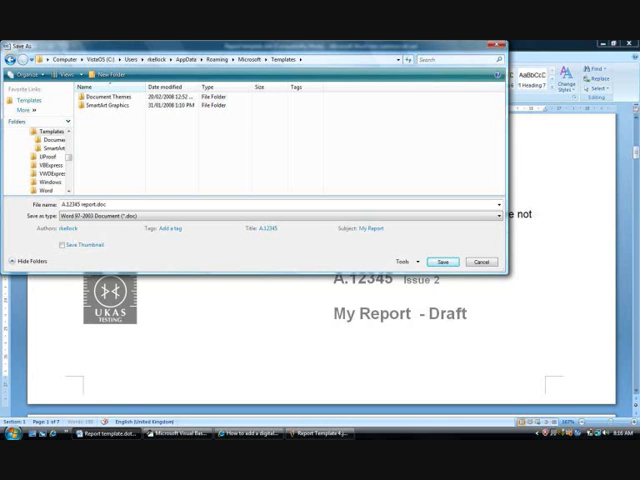
{"action": "left_click", "coordinate": [442, 261]}
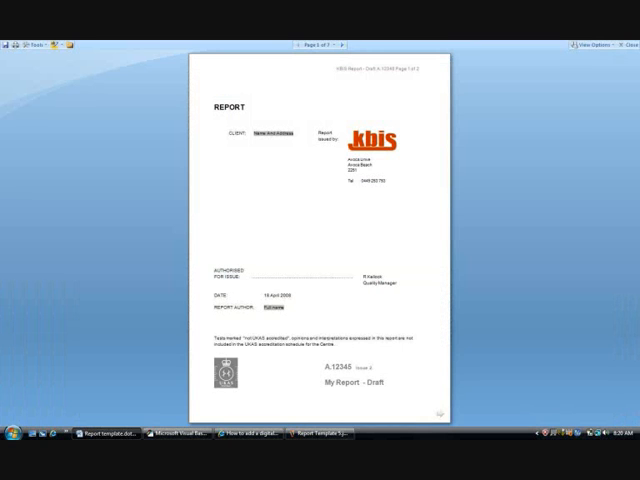